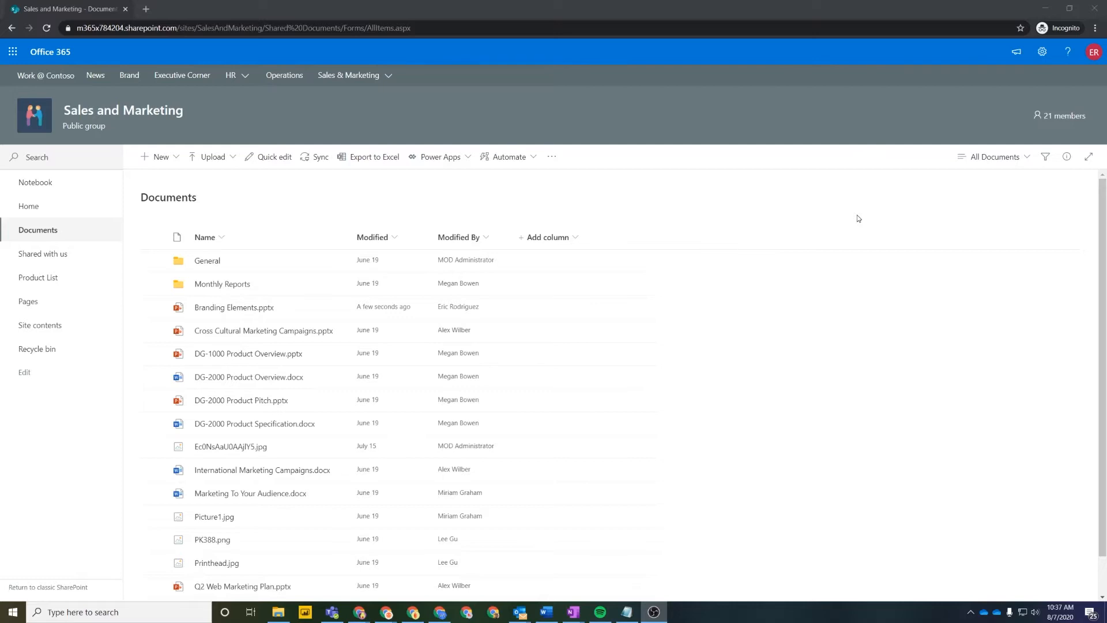
mouse_move(579, 117)
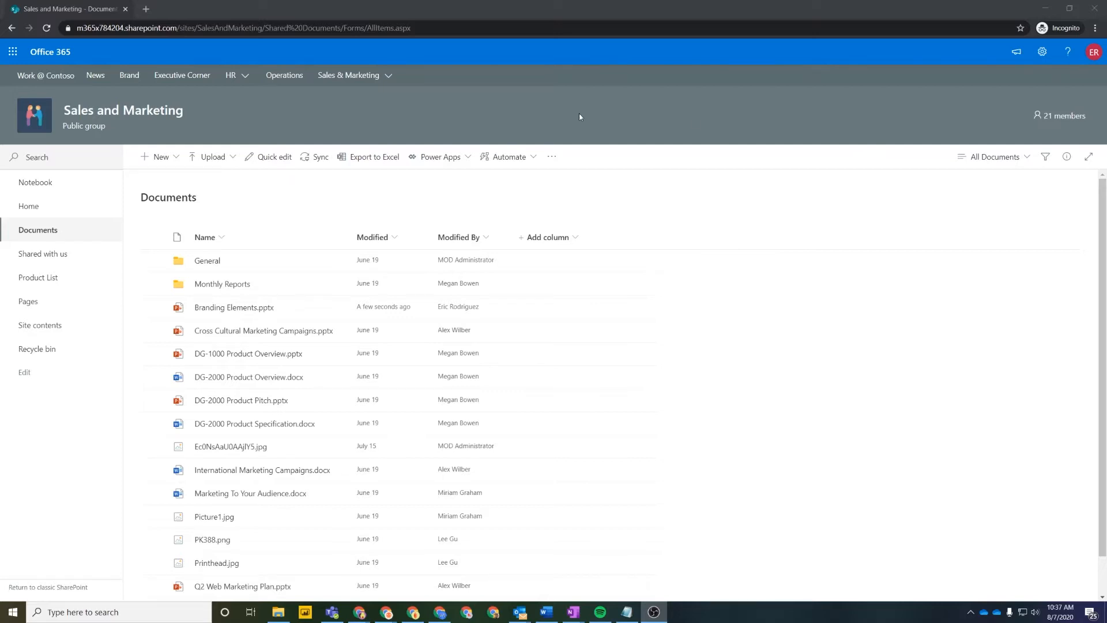
mouse_move(308, 312)
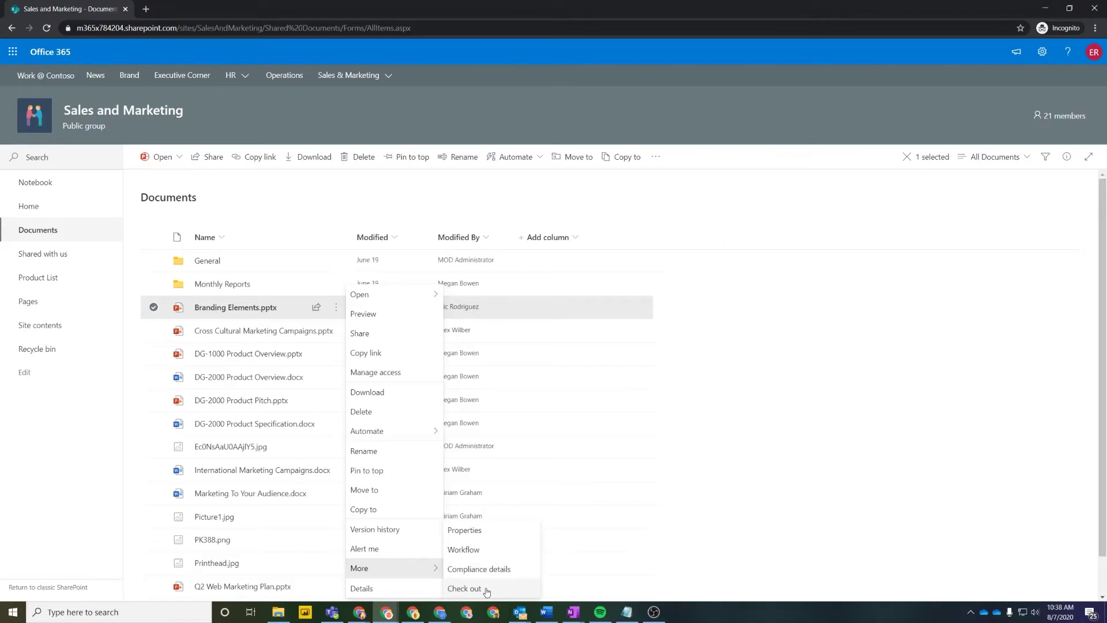
Step: Check out Branding Elements.pptx from the Sales and Marketing library
click(463, 588)
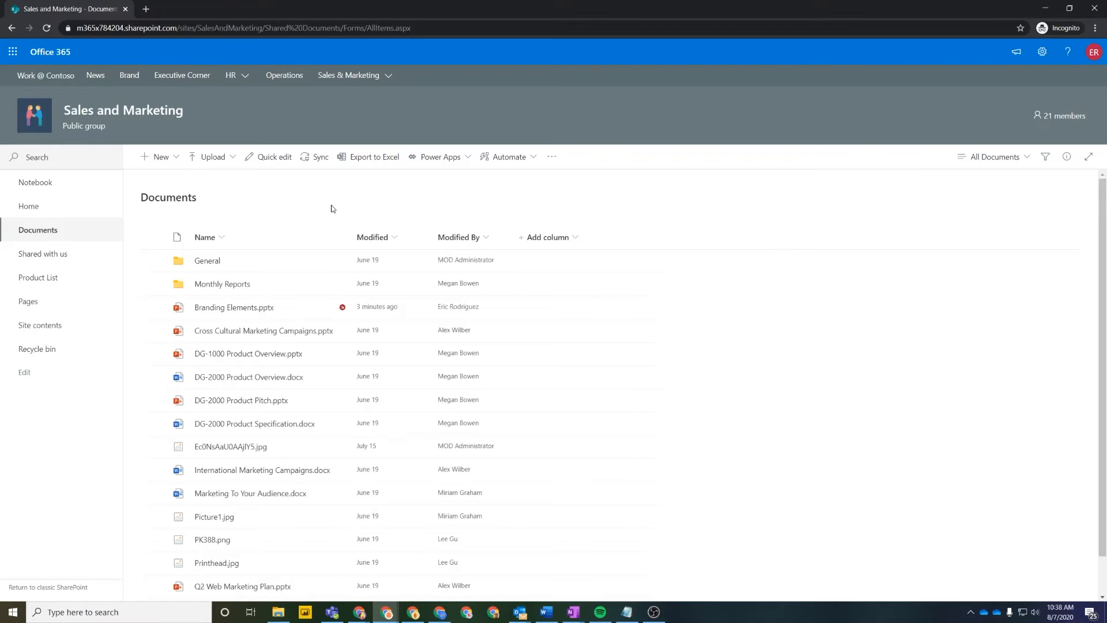
mouse_move(330, 213)
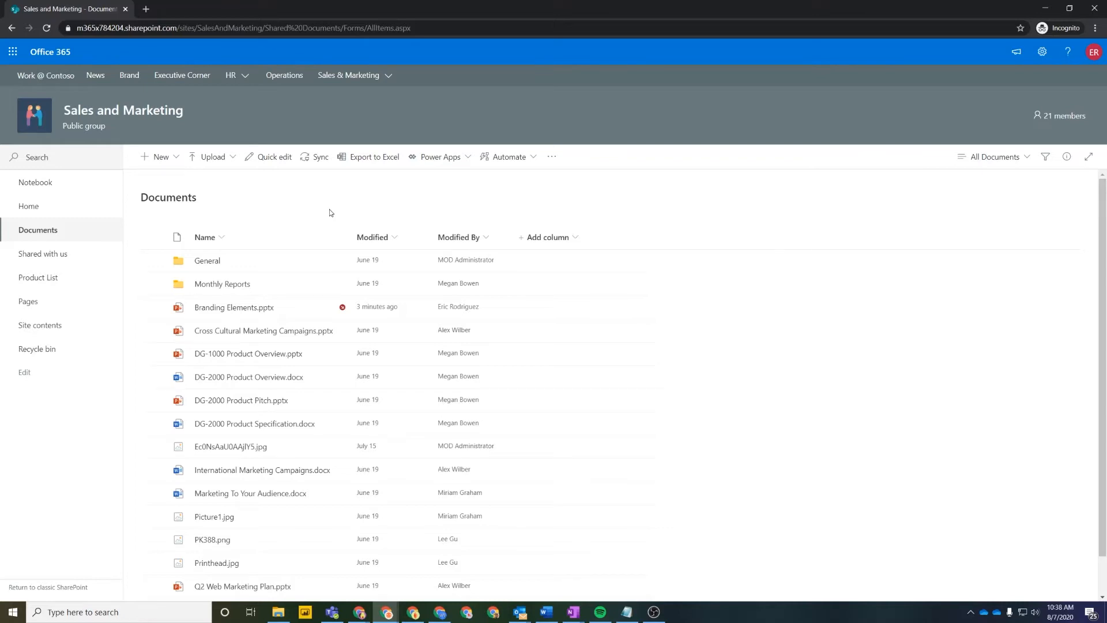
mouse_move(915, 148)
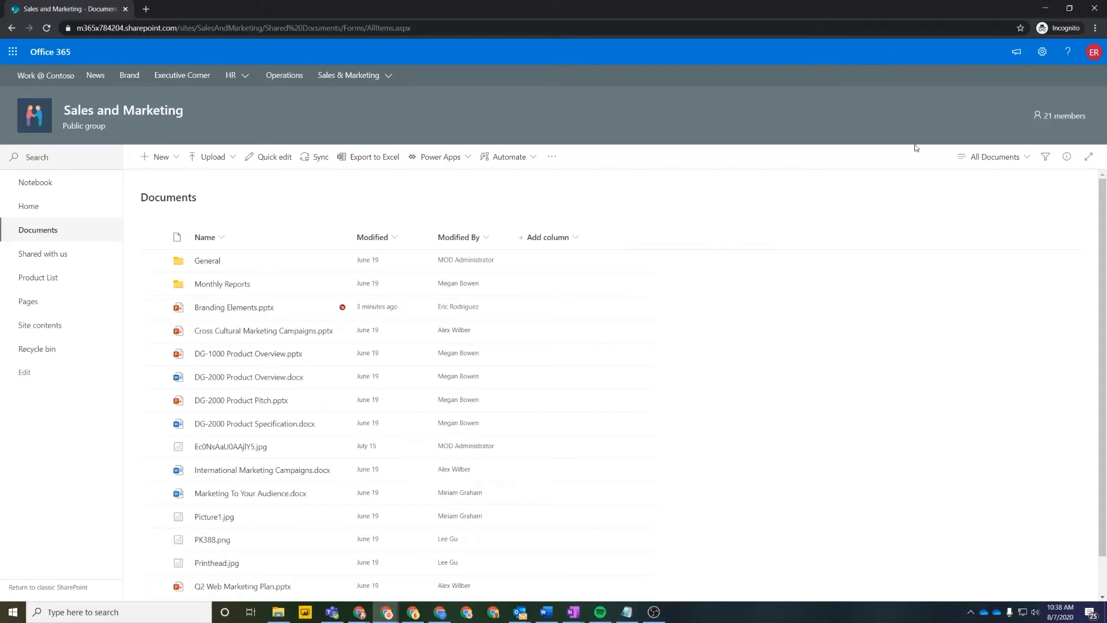
Step: View the signed-in account details from the profile avatar, then dismiss the panel
click(1094, 52)
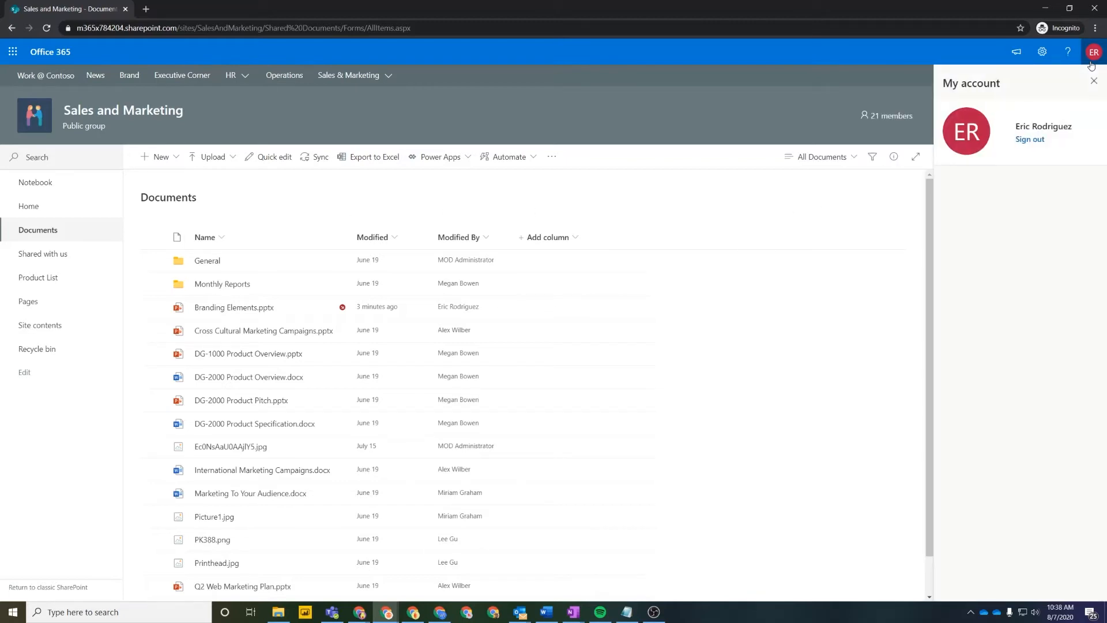
click(1095, 81)
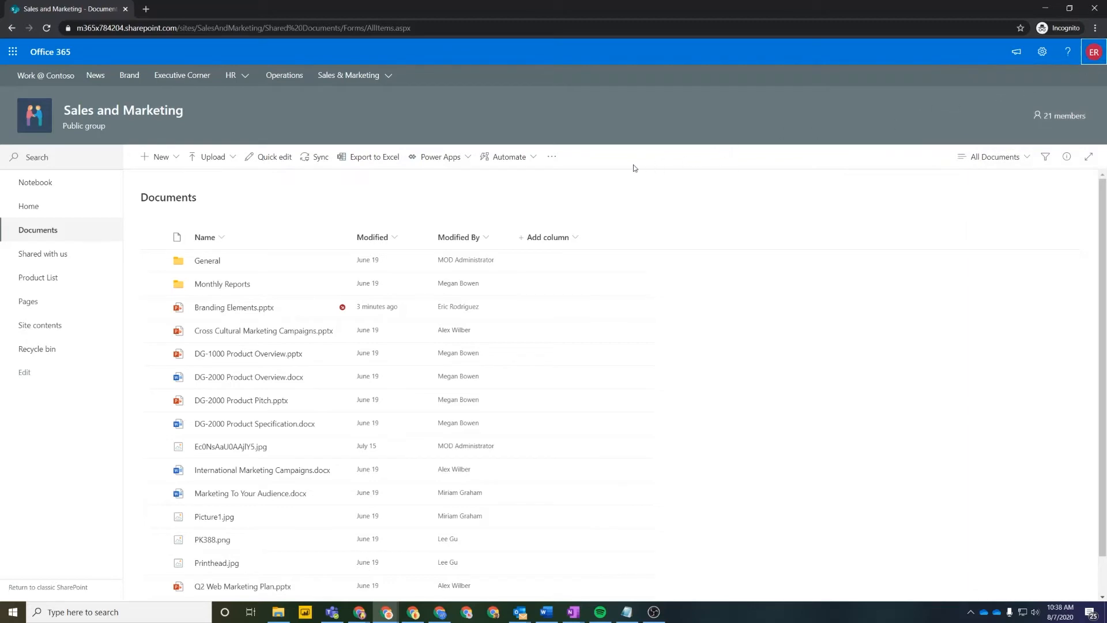
mouse_move(530, 176)
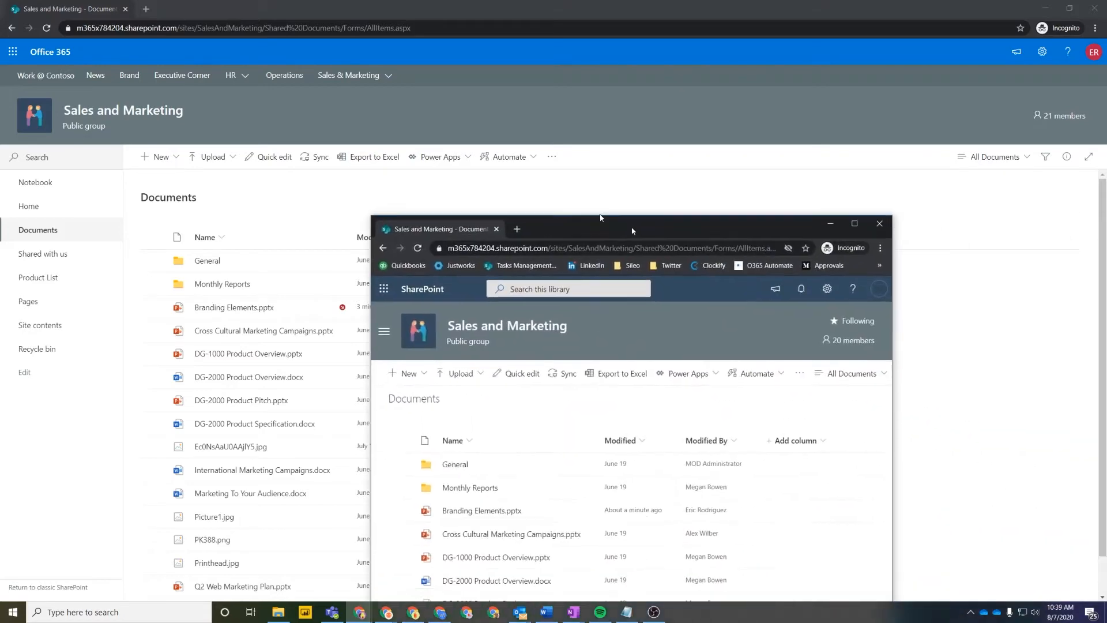
Step: As the second user, refresh the library and open Branding Elements.pptx, which loads read-only
click(879, 224)
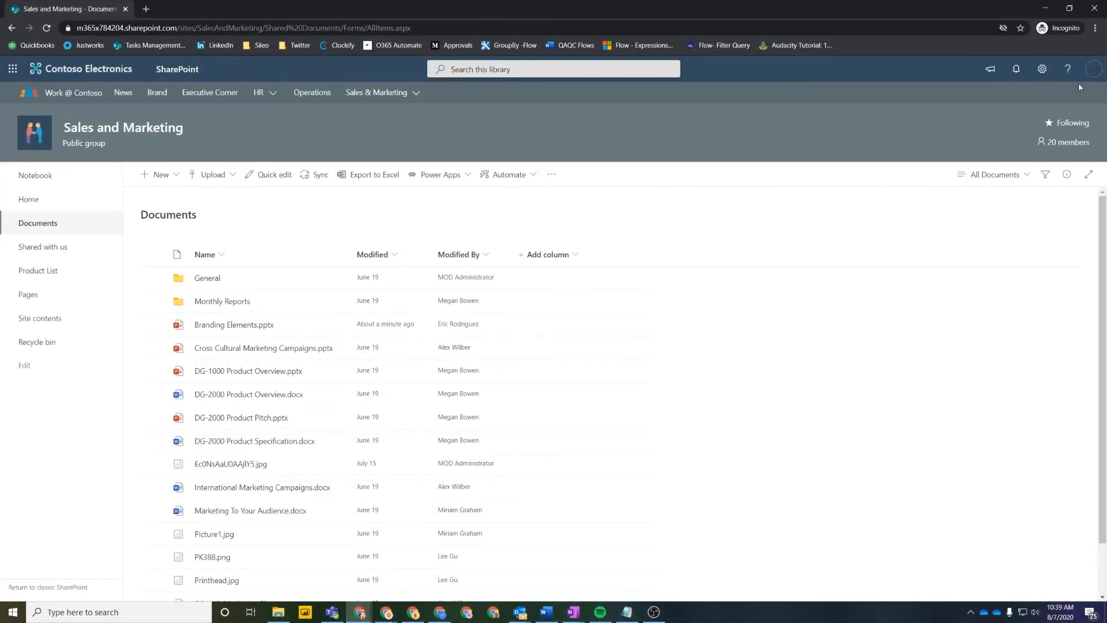
click(1096, 69)
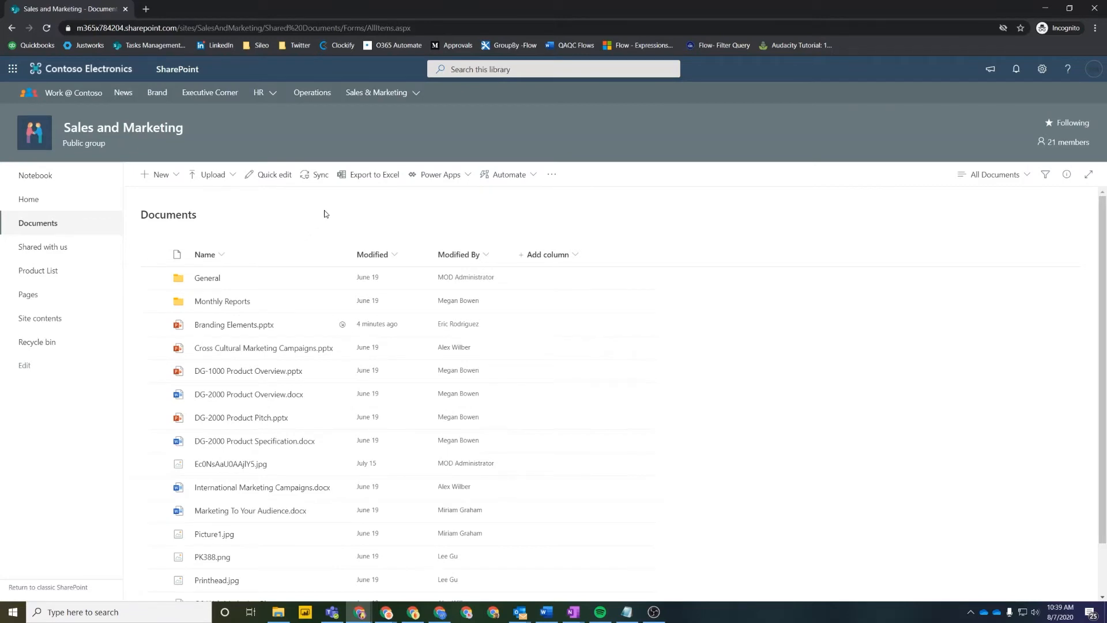
mouse_move(277, 189)
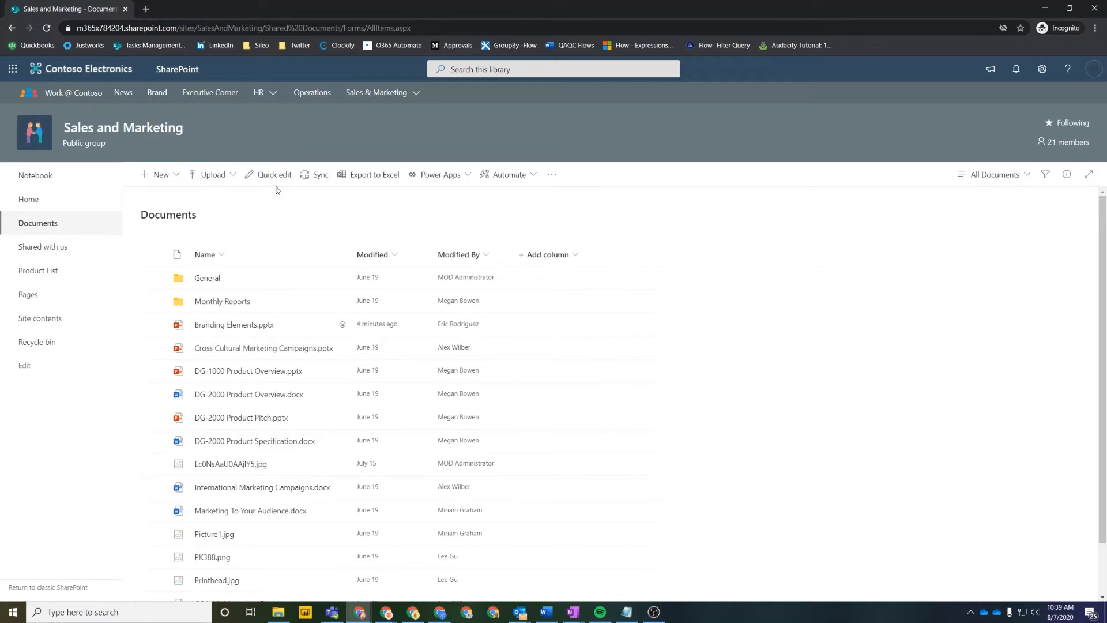
mouse_move(254, 325)
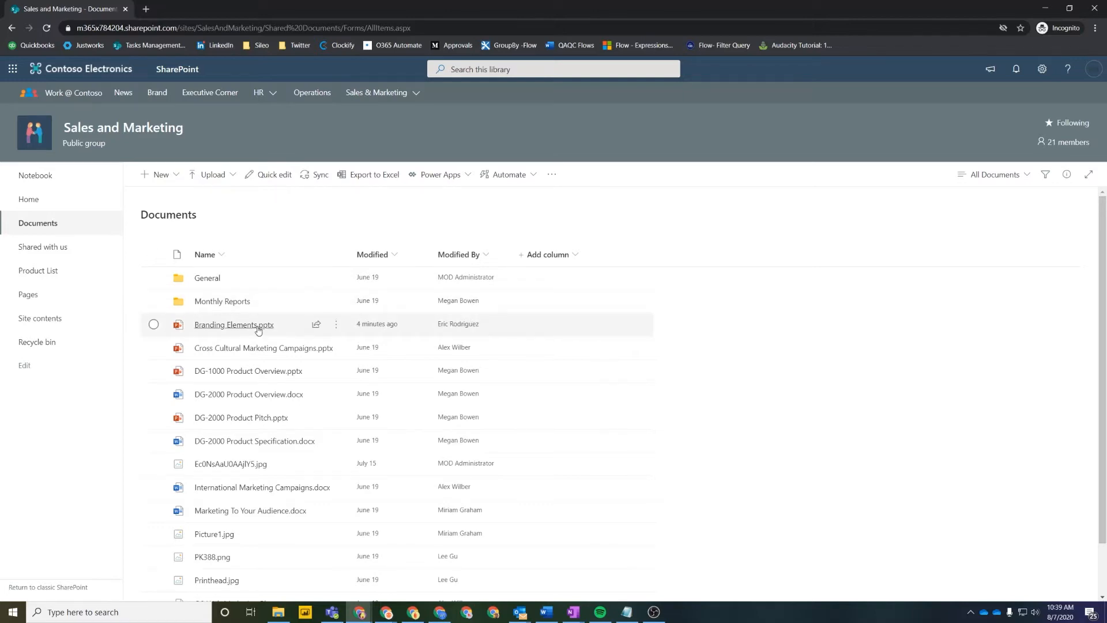
click(233, 325)
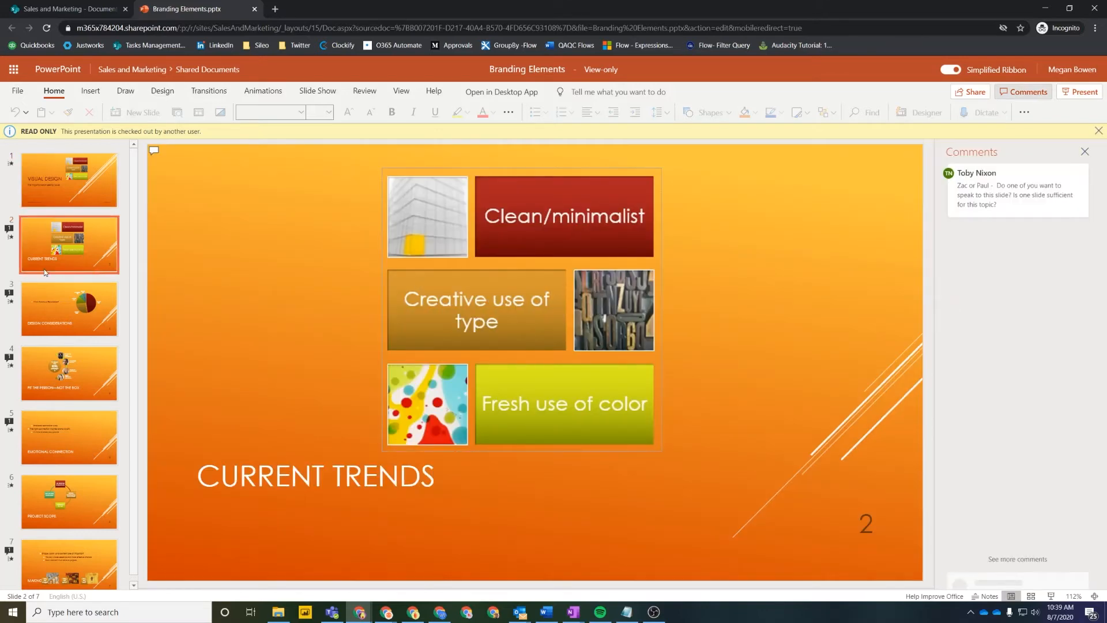
mouse_move(83, 187)
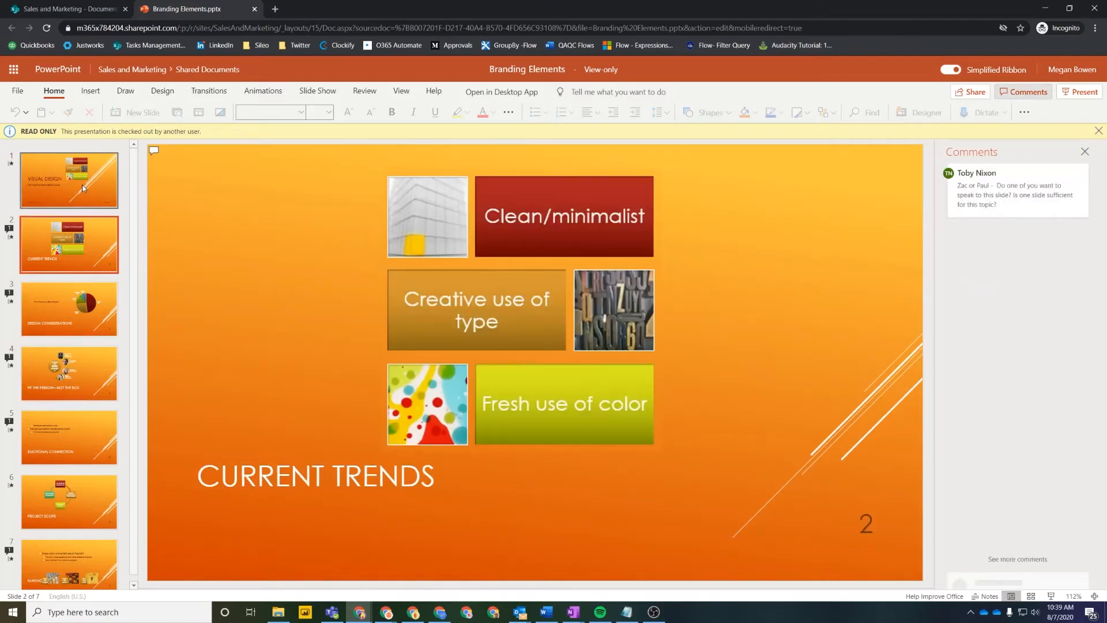
Step: View the first slide under the READ ONLY banner in PowerPoint for the web
click(69, 373)
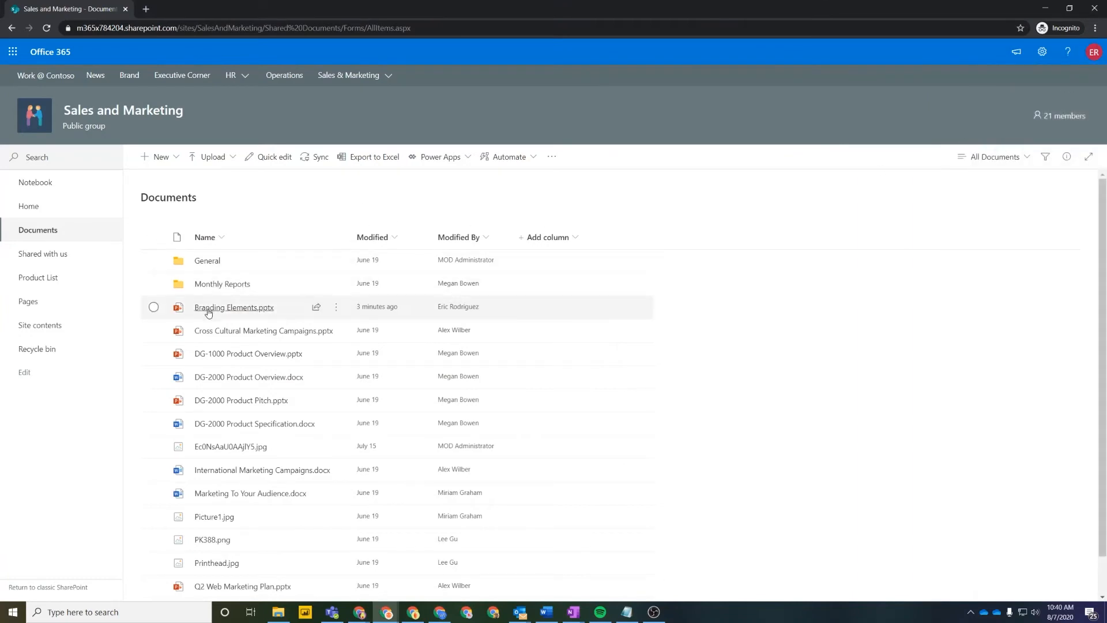
Step: Check Branding Elements.pptx back in with the comment "Added new comments"
click(335, 306)
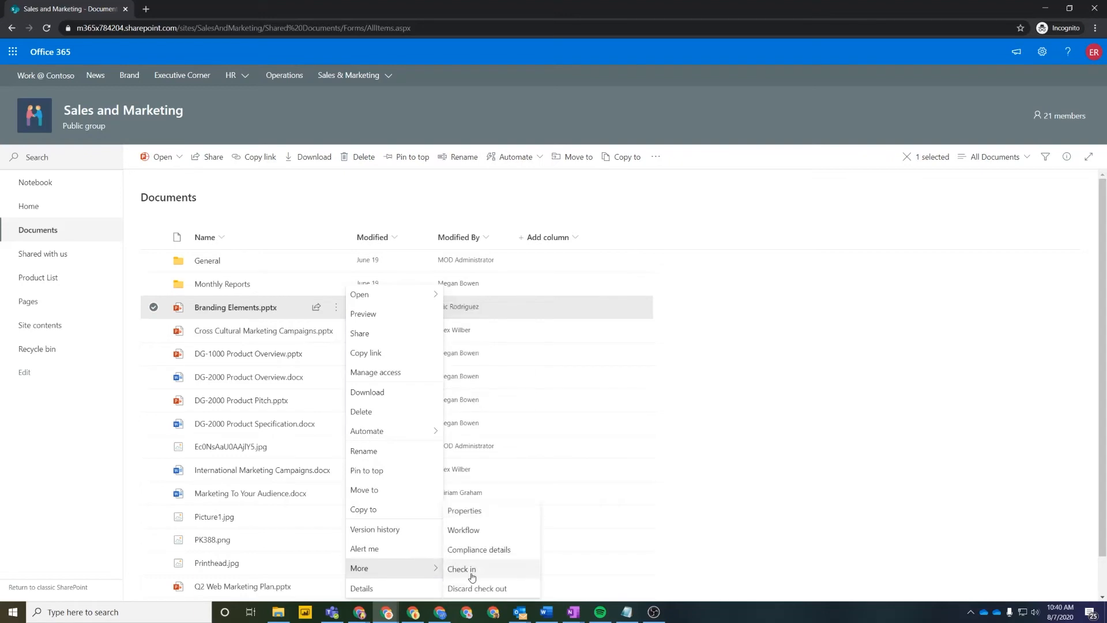
click(461, 568)
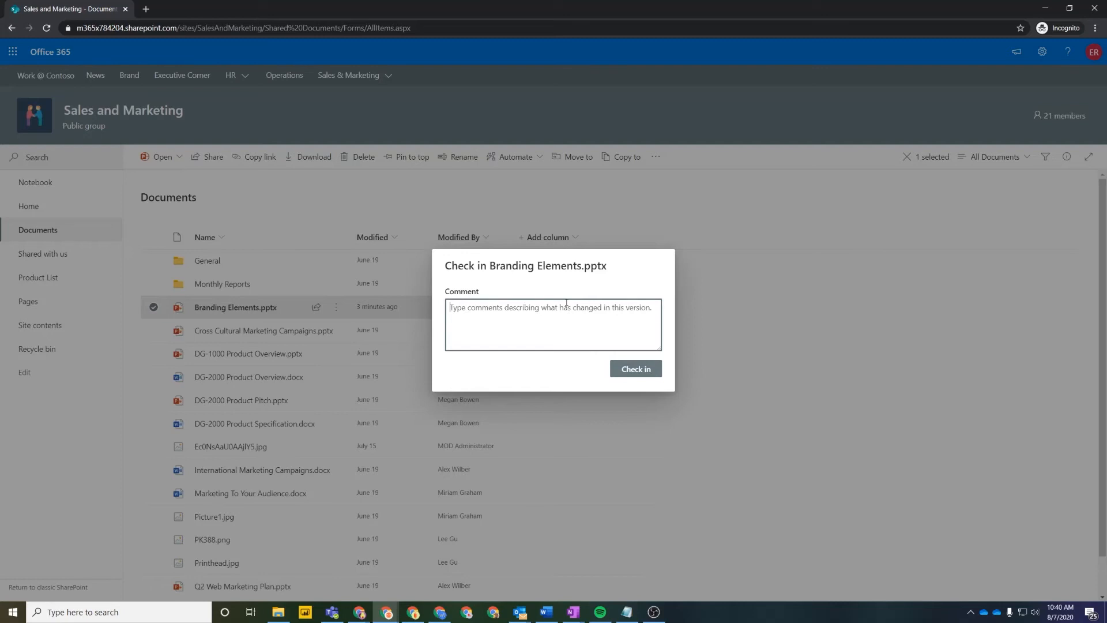
text(Added new)
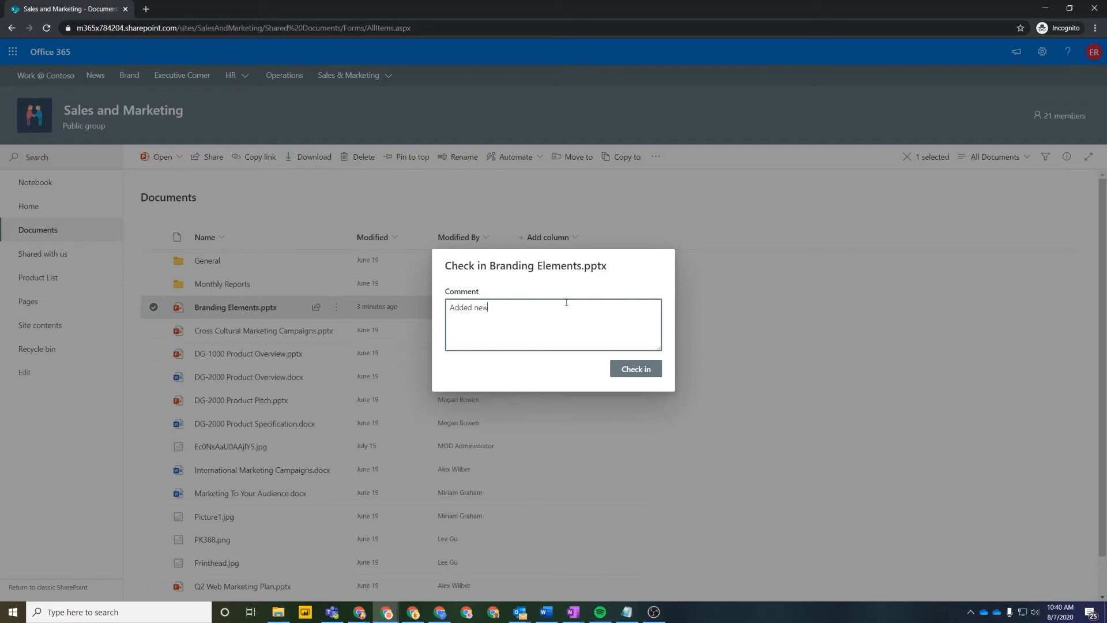
text(comments)
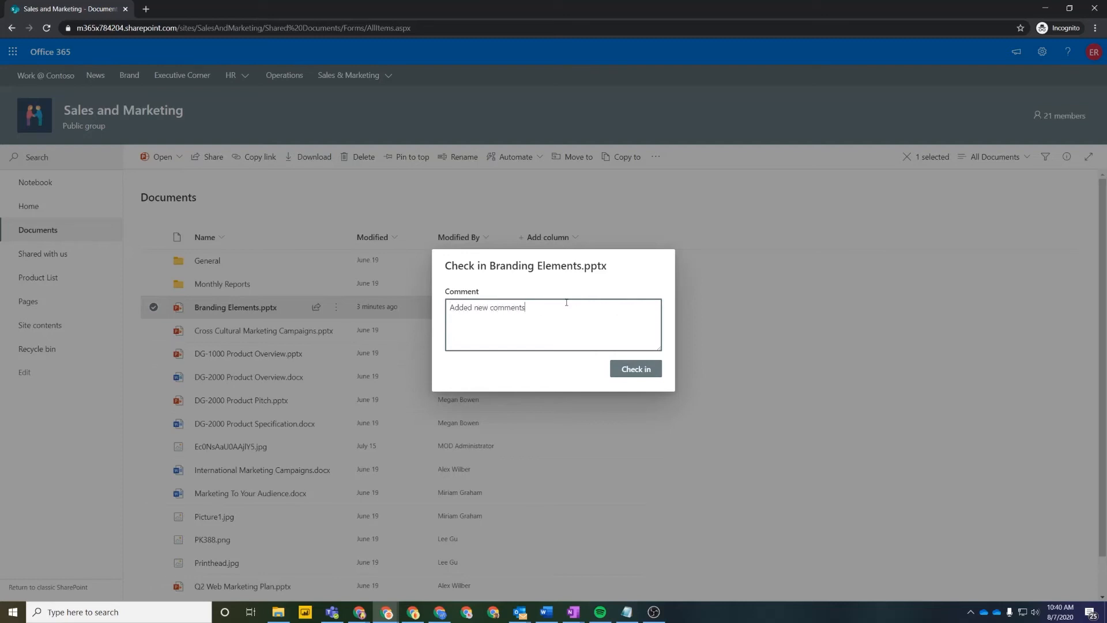
mouse_move(639, 369)
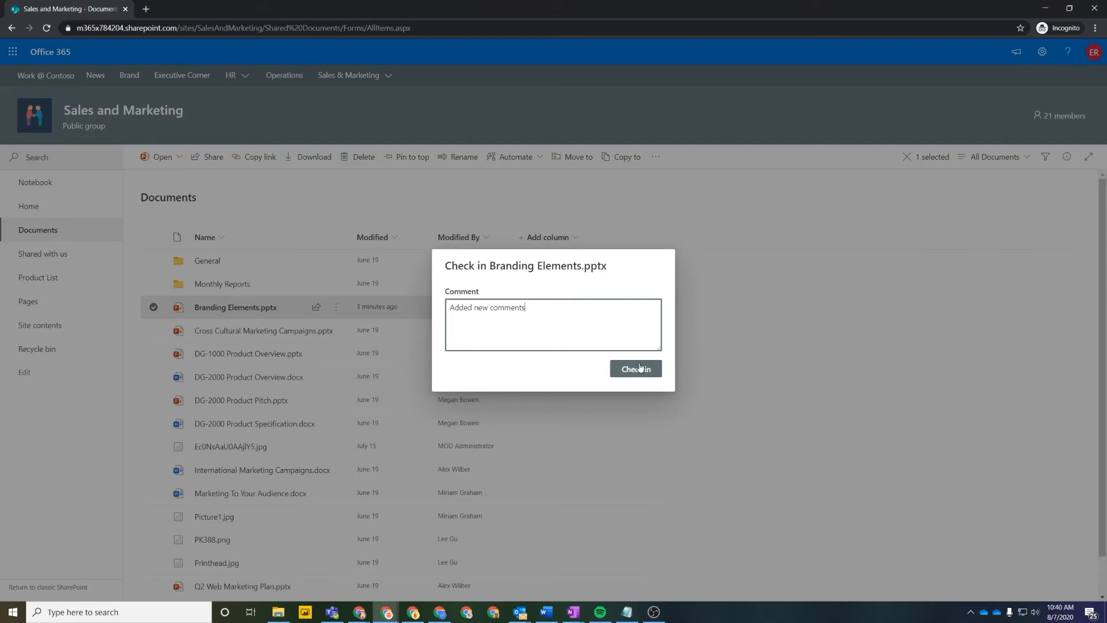
click(636, 369)
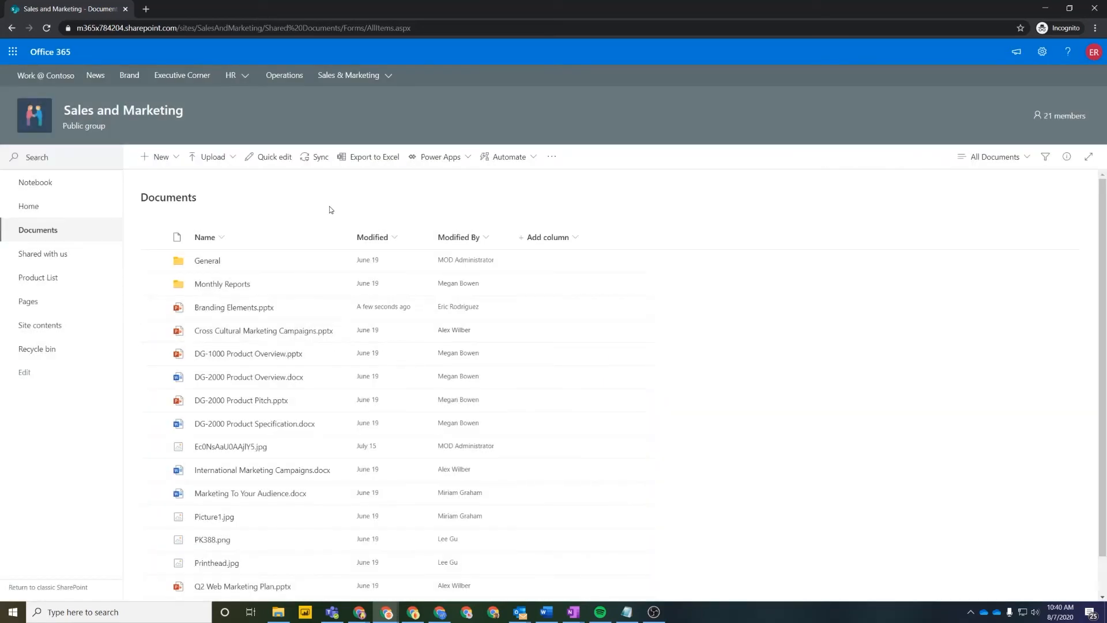
mouse_move(376, 186)
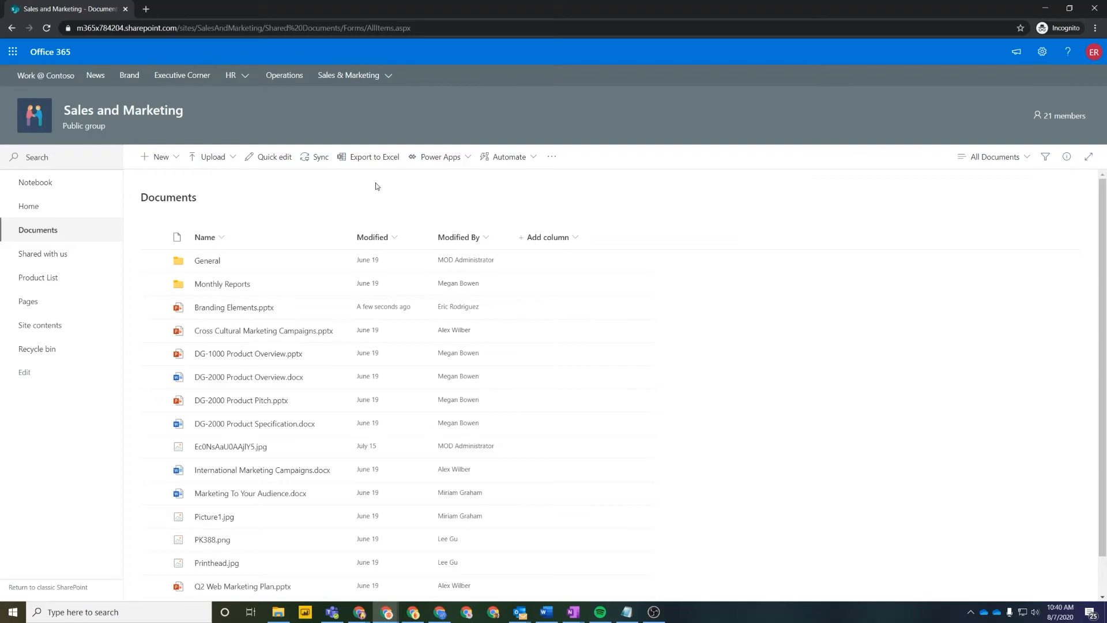
mouse_move(392, 565)
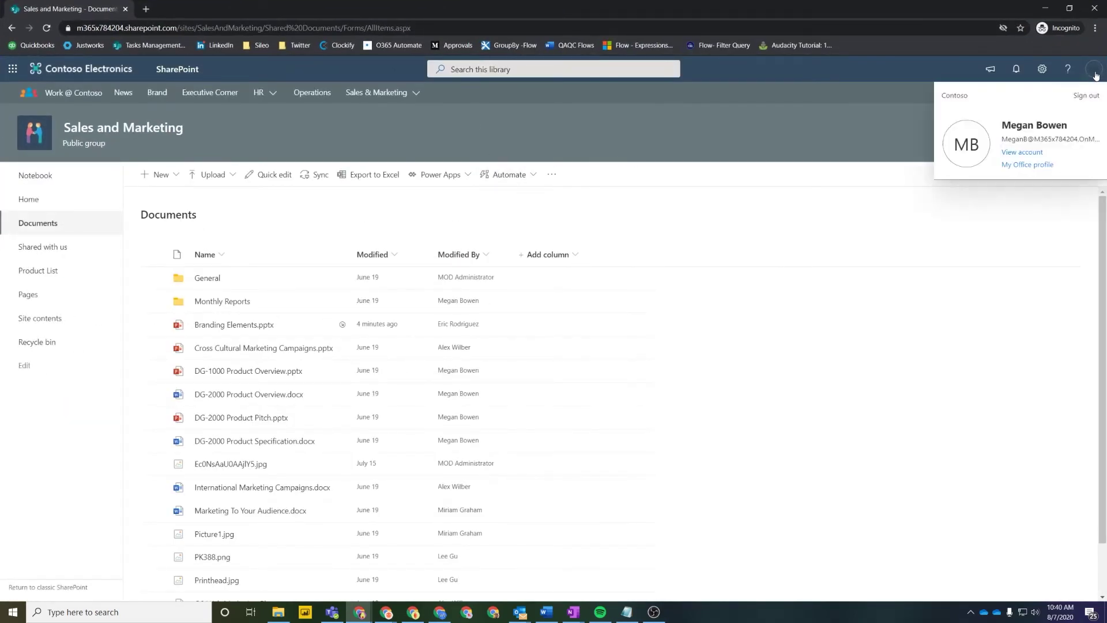
Step: As the second user, open the checked-in Branding Elements.pptx, now in editing mode
click(263, 28)
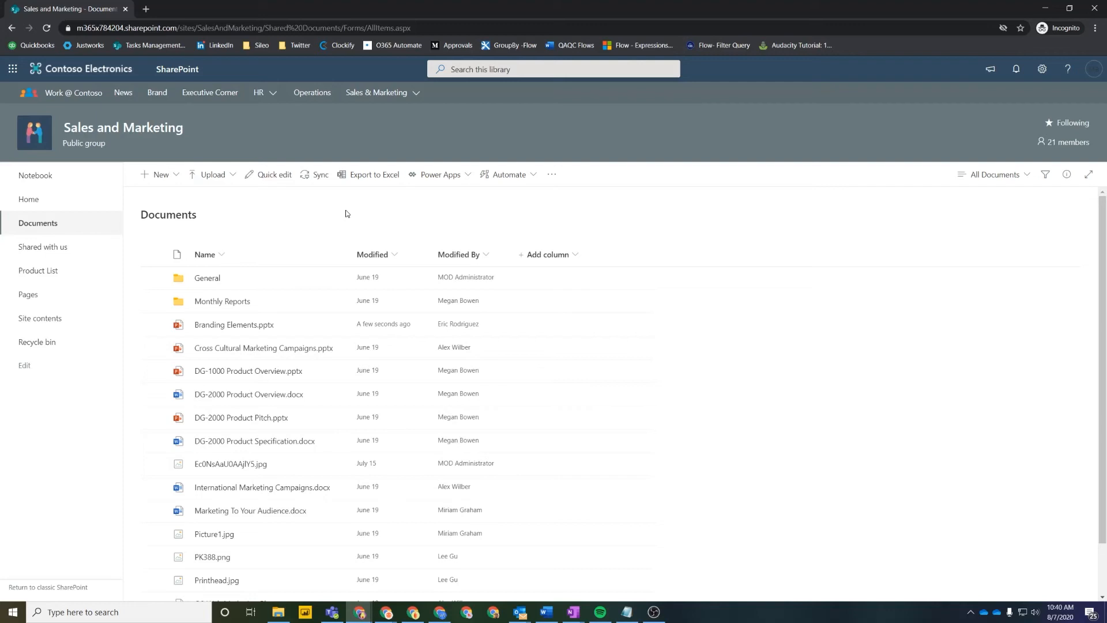
mouse_move(266, 325)
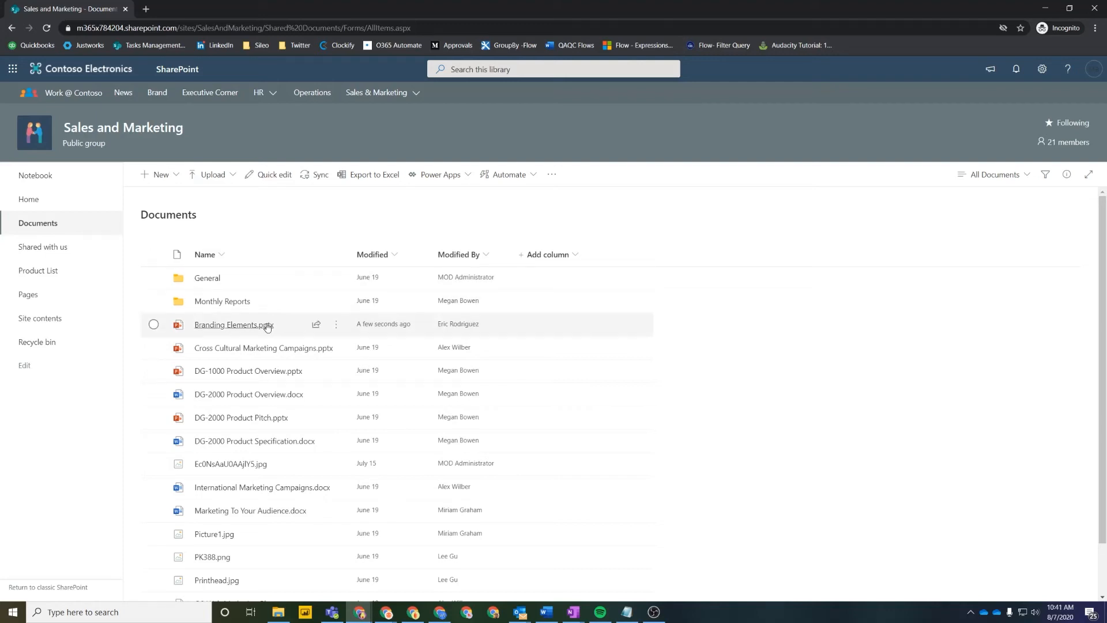
click(232, 325)
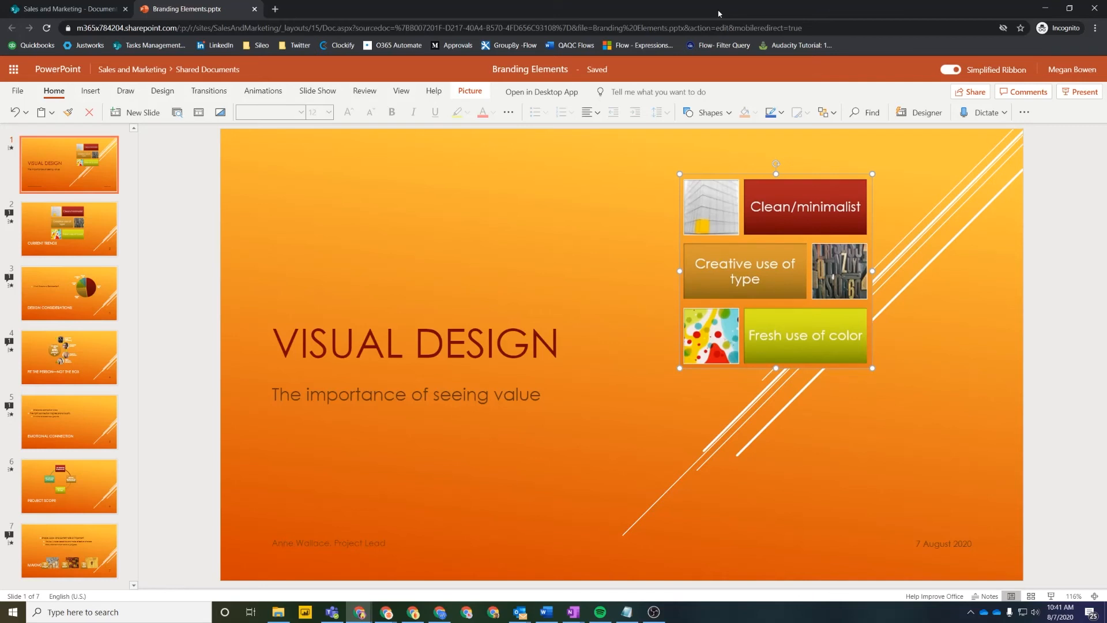
mouse_move(574, 10)
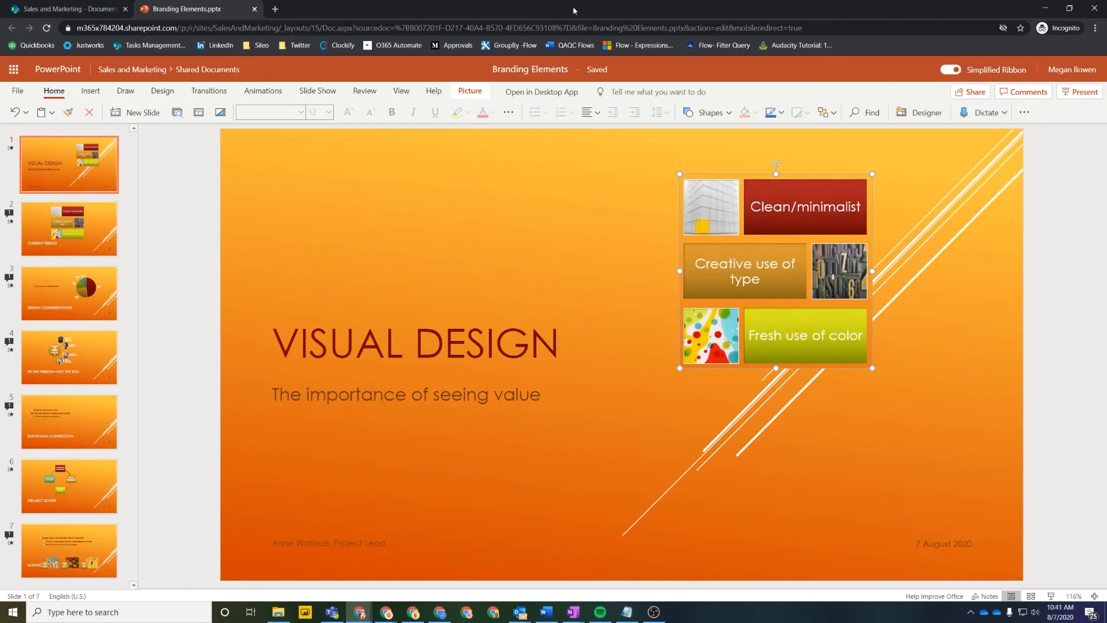